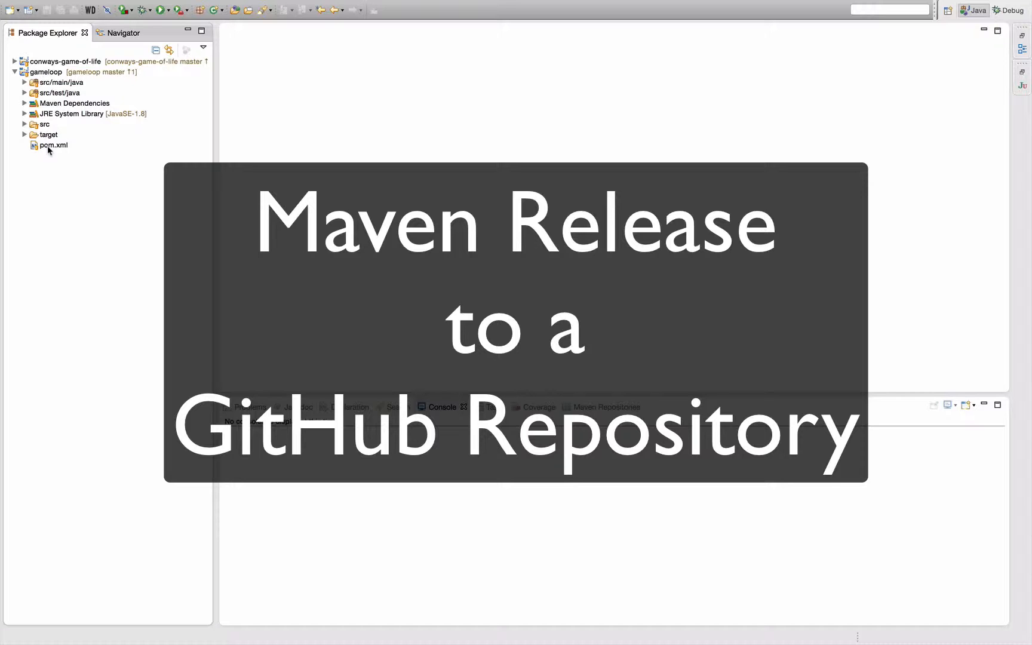
Show the gameloop pom.xml as raw XML source with its distribution management and SCM settings
left_click(52, 144)
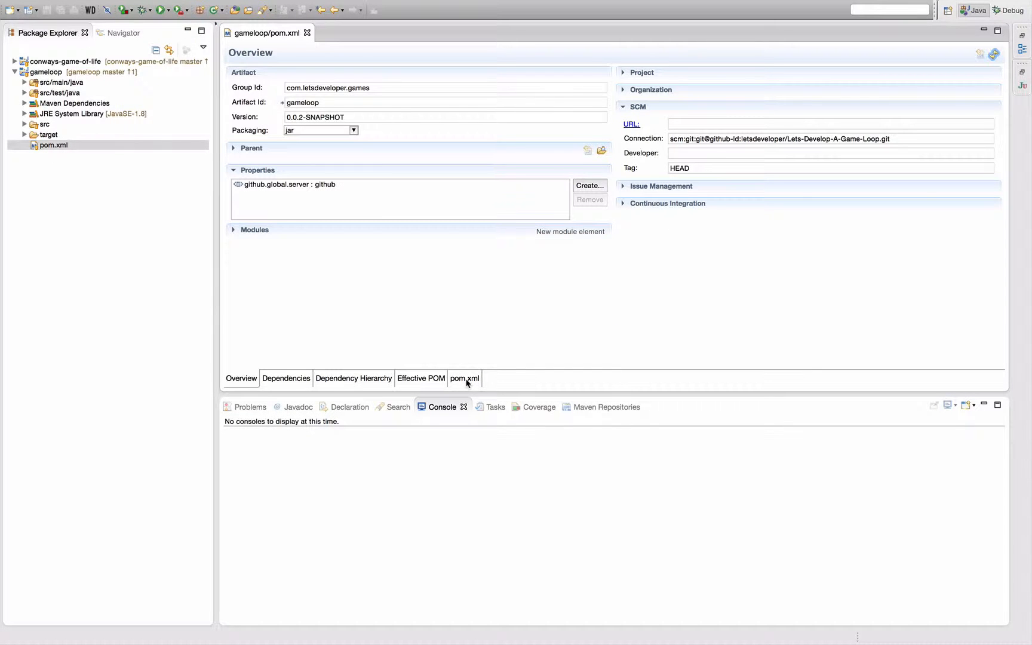
left_click(464, 378)
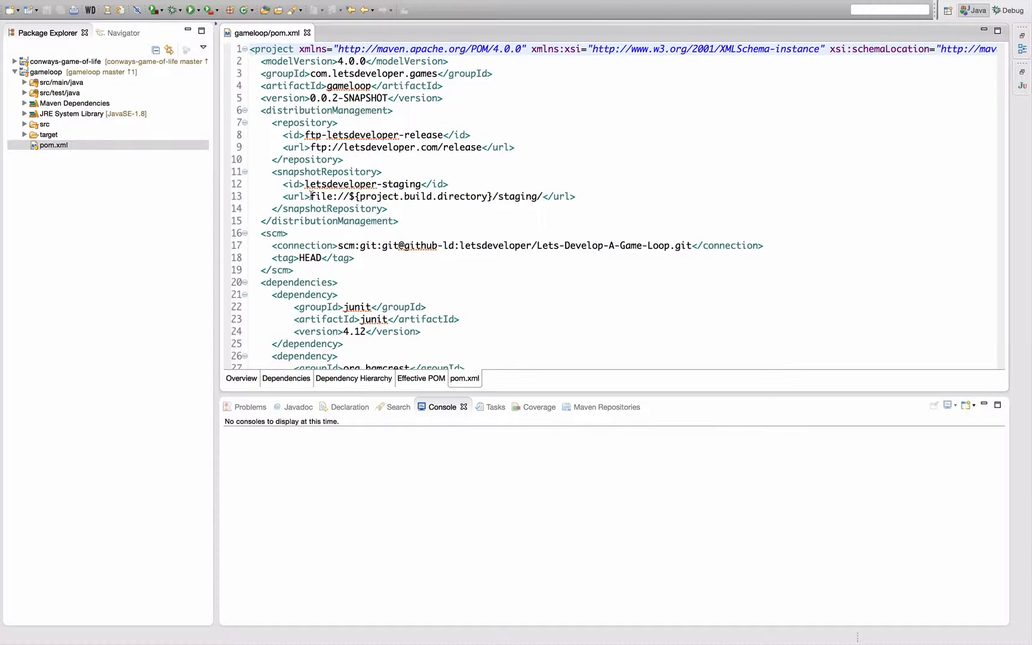
Replace the ftp release URL with file://${project.build.directory}/staging/ and review the site-maven-plugin deploy phase
left_click(540, 196)
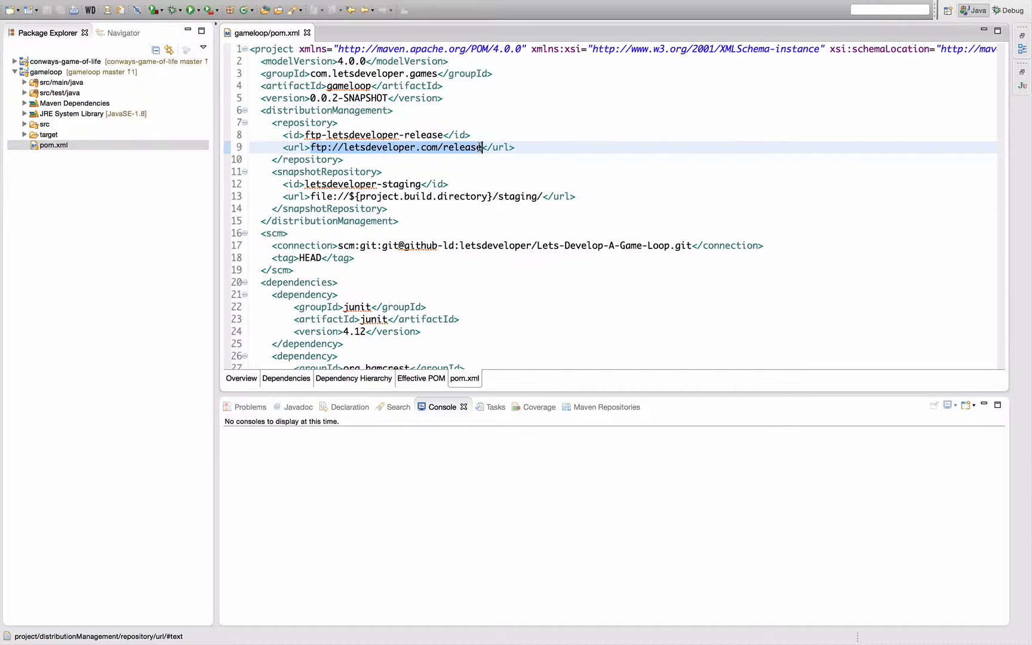
type("file://${project.build.directory}/staging/")
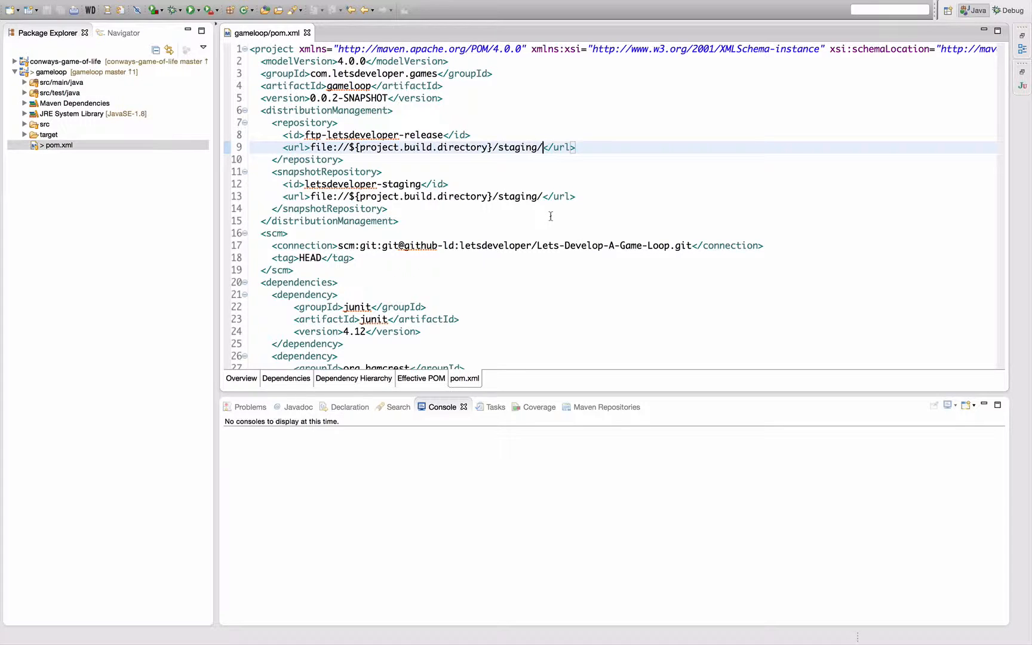
scroll("down", 3)
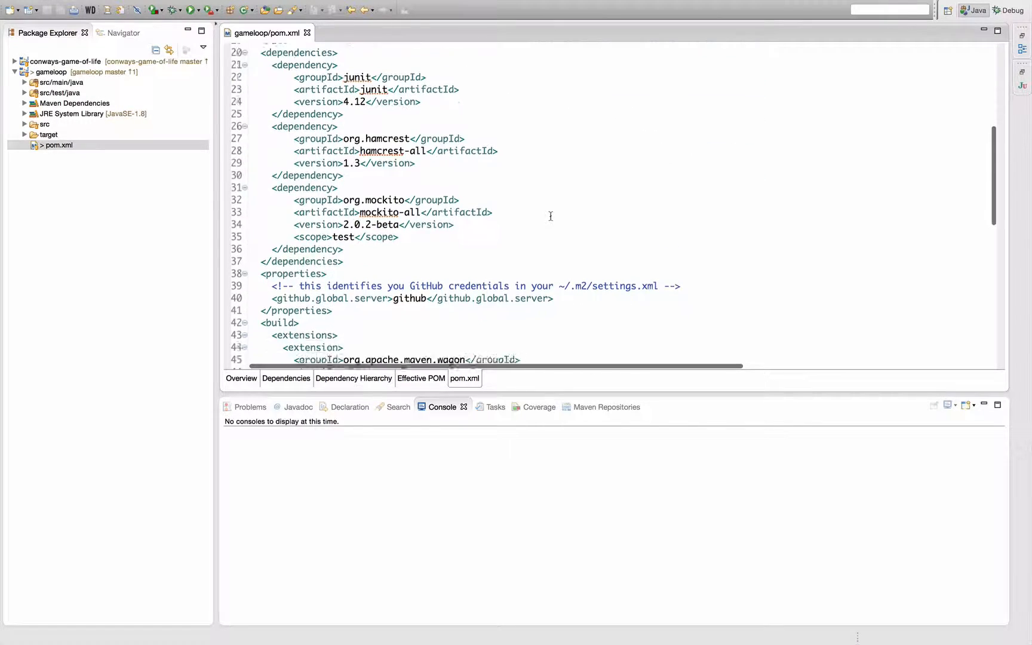
scroll("down", 3)
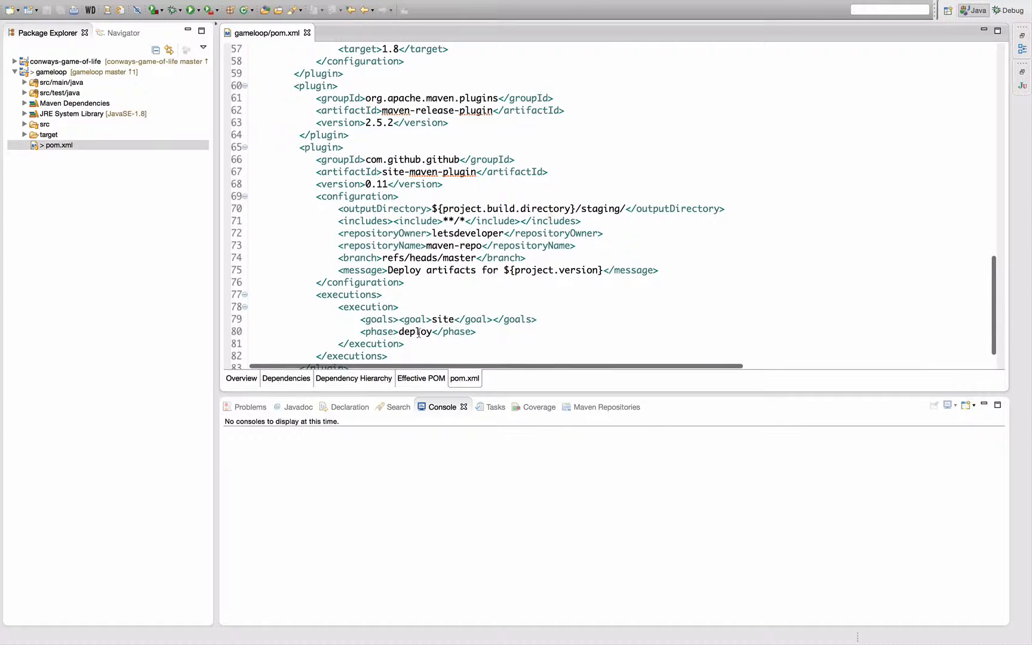
double_click(415, 331)
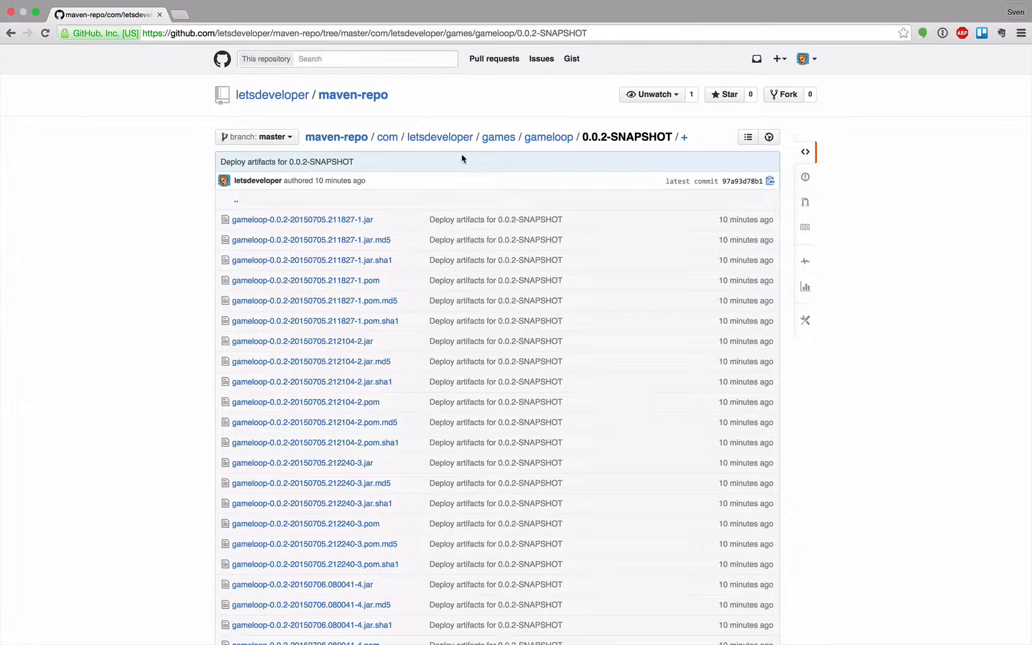
mouse_move(440, 136)
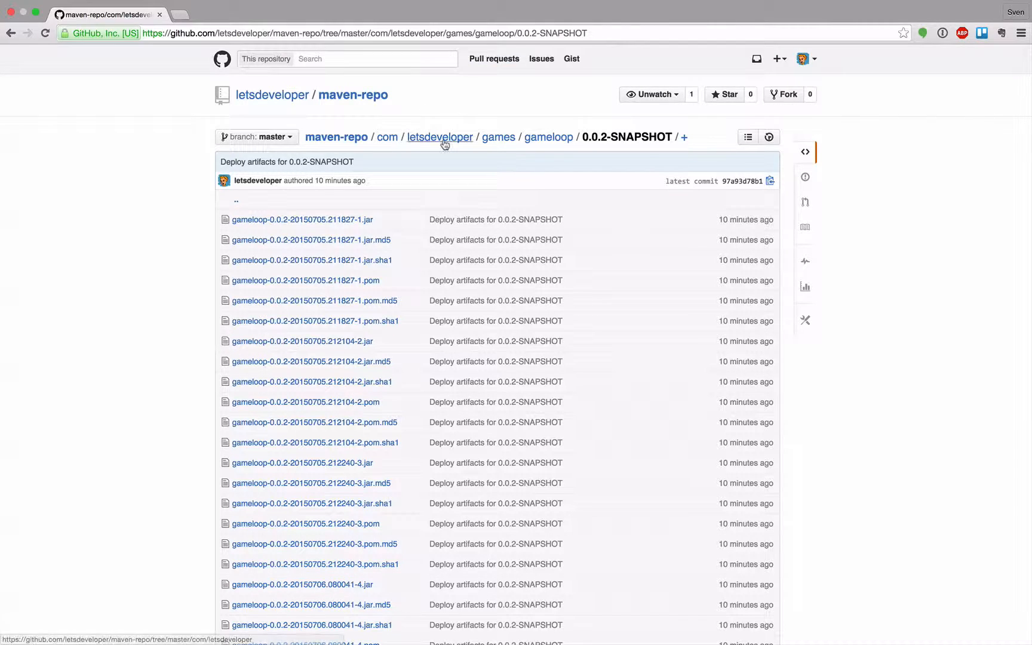
scroll("down", 3)
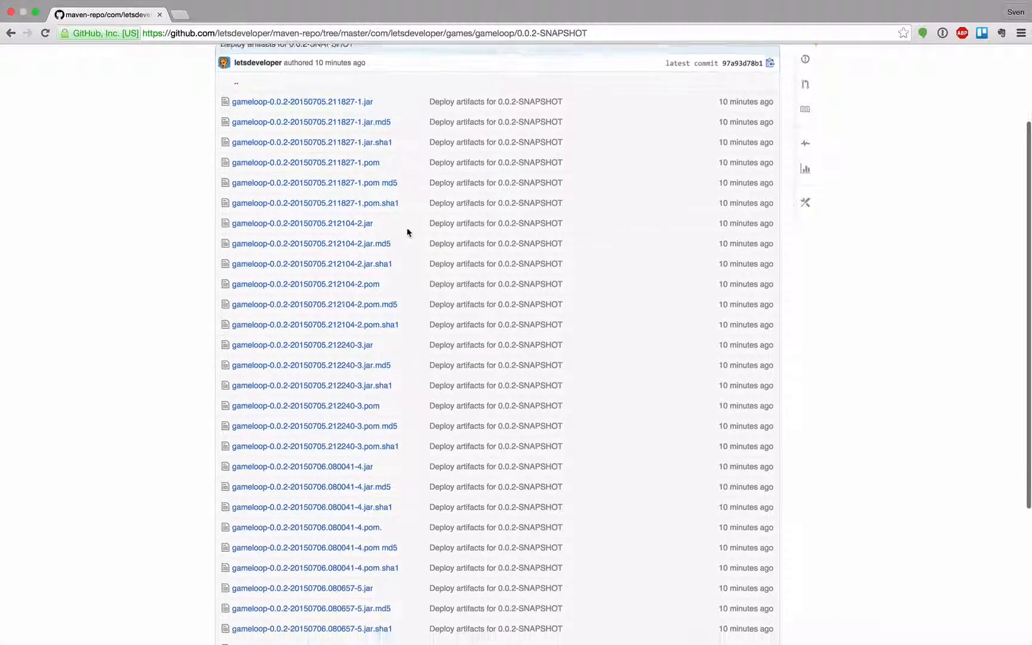
scroll("down", 3)
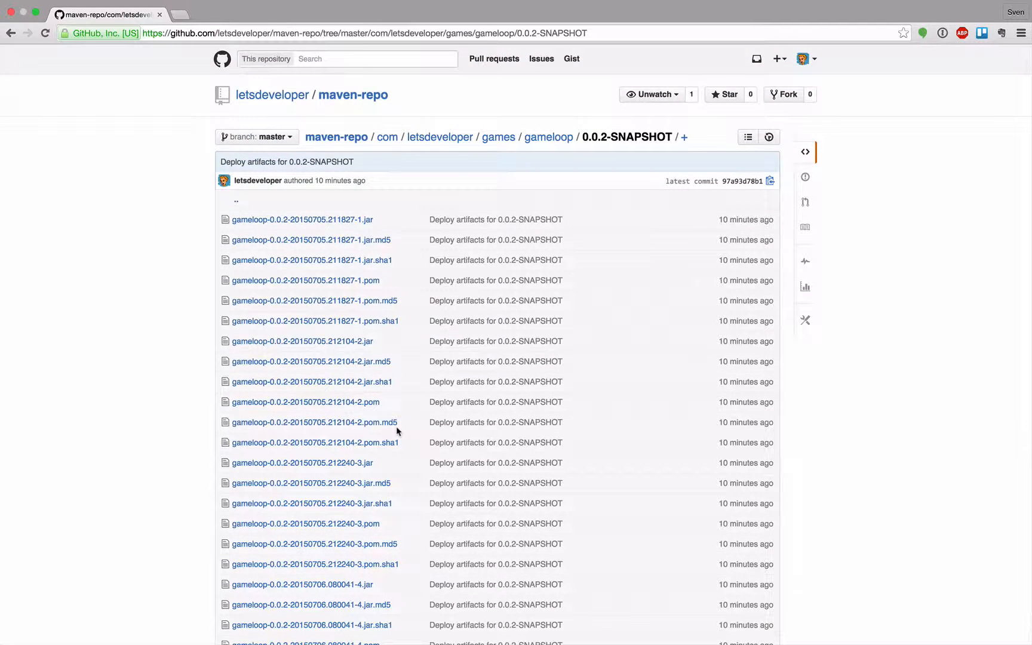
mouse_move(549, 137)
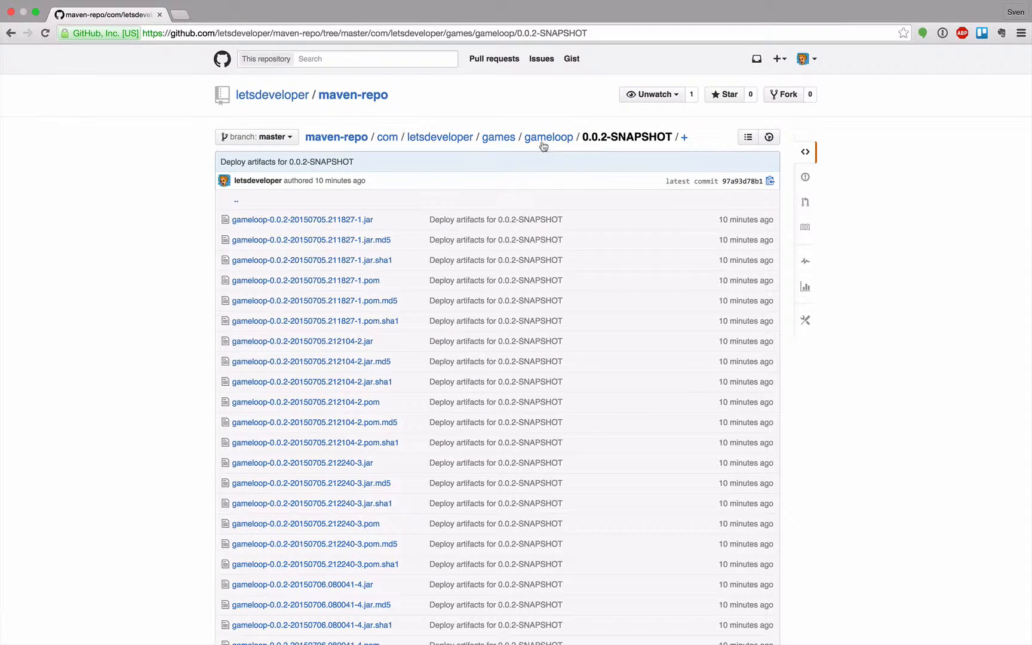
left_click(549, 137)
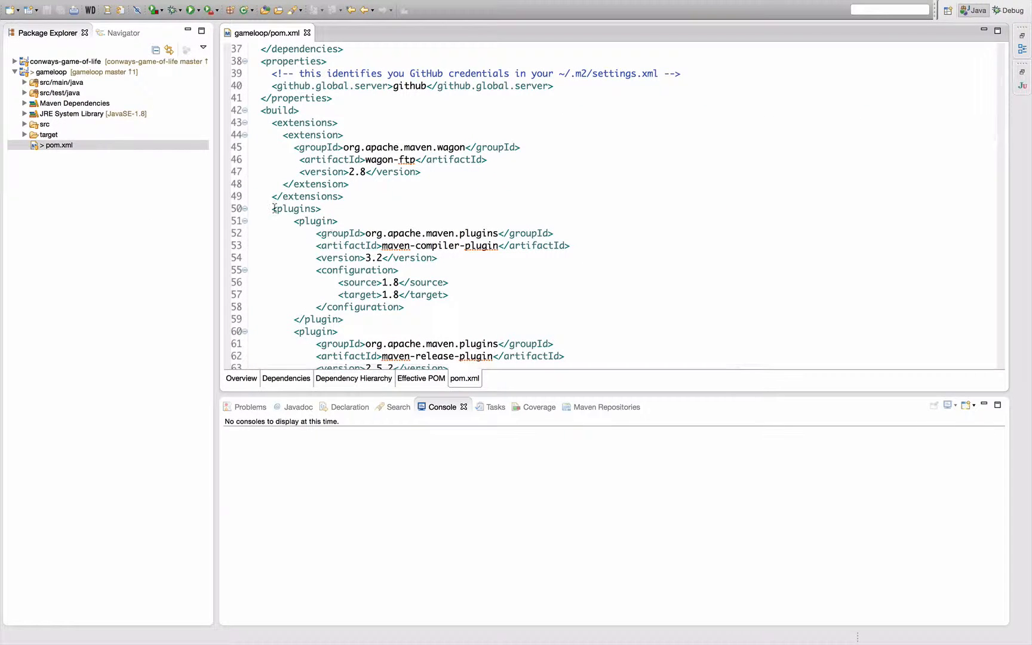
Delete the generated build output under target and rerun the gameloop deploy build
left_click(25, 134)
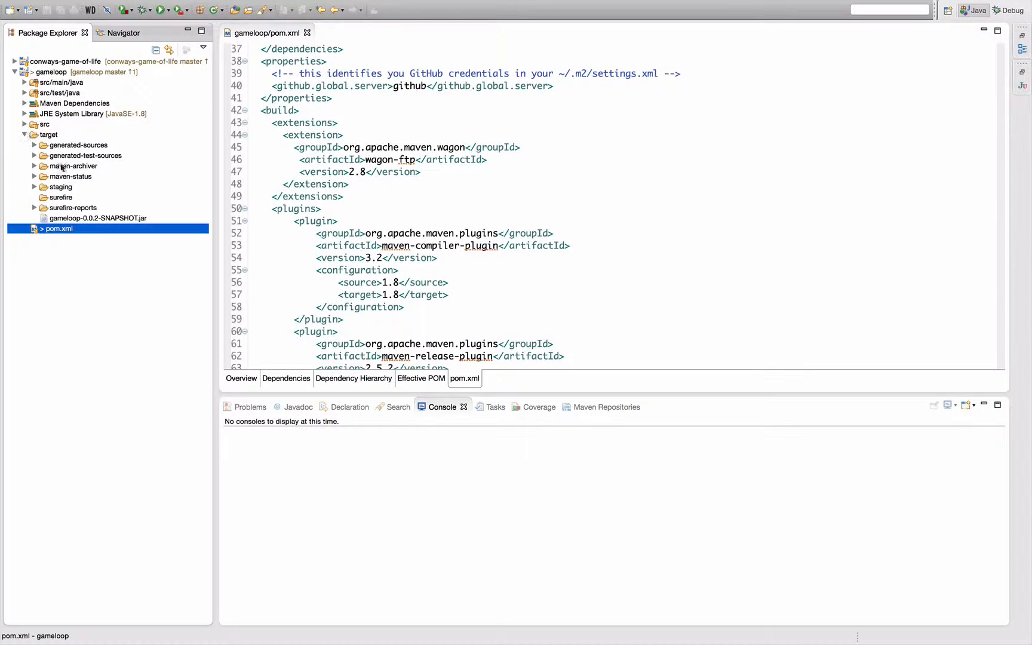
left_click(48, 135)
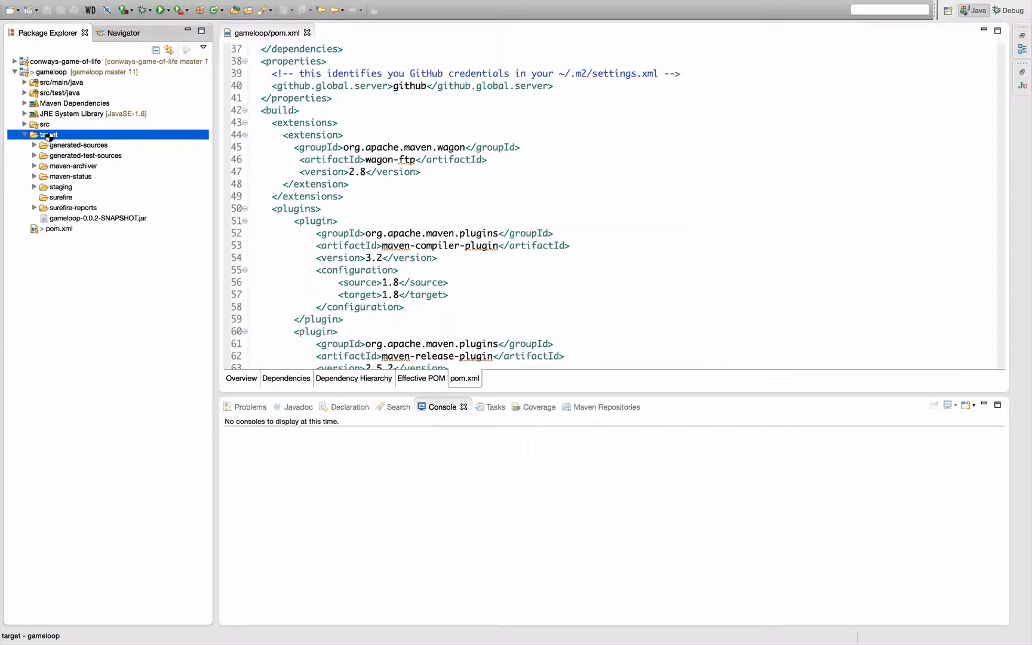
left_click(25, 135)
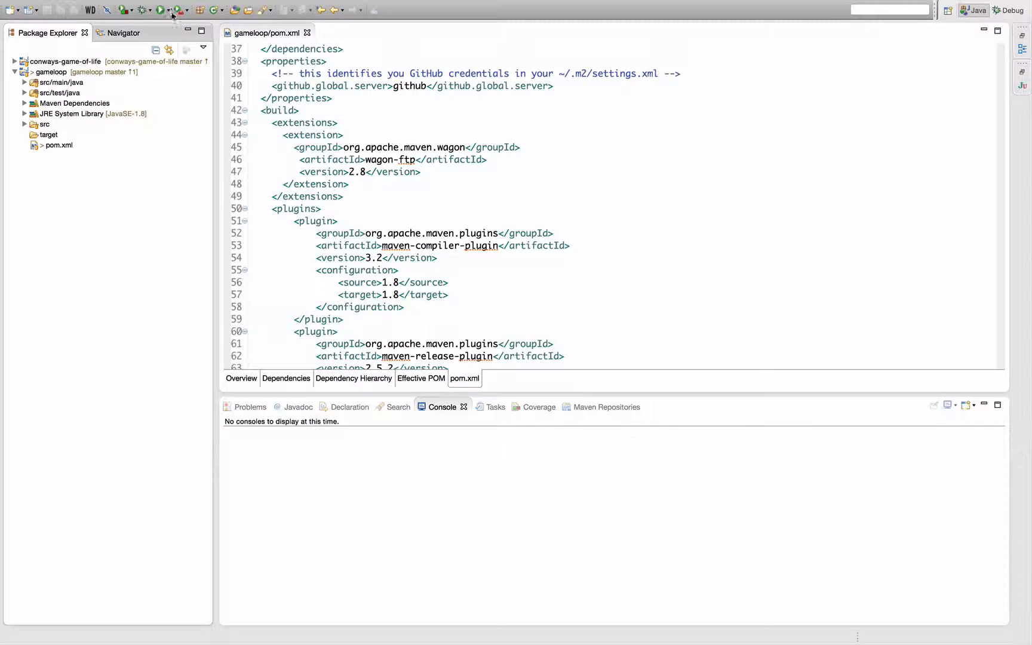
left_click(161, 10)
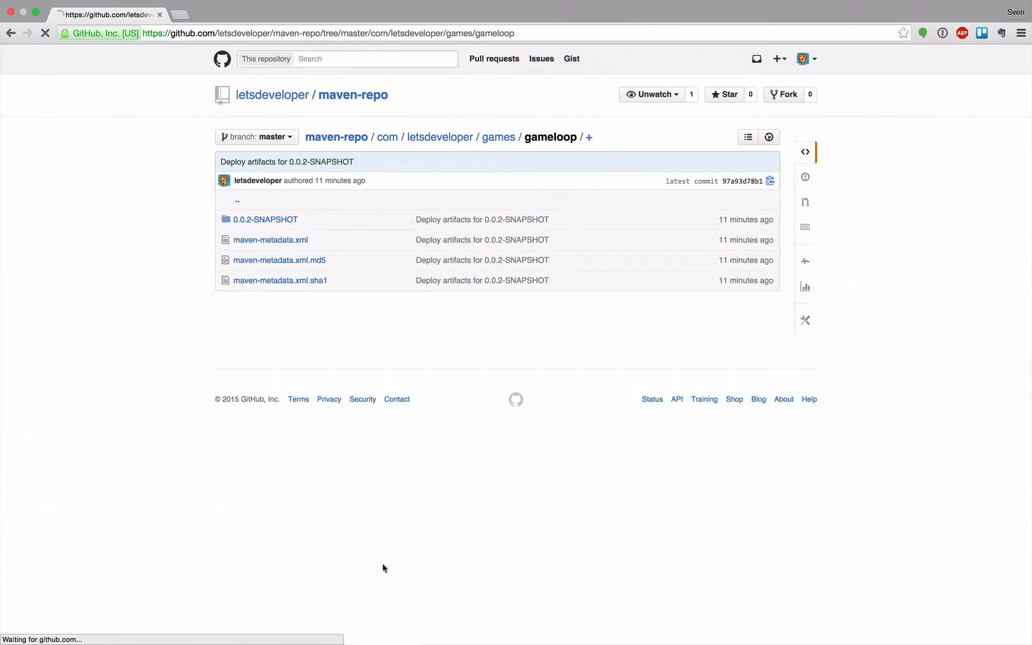
Enter the gameloop 0.0.2-SNAPSHOT artifact folder in maven-repo after the new deploy commit
left_click(265, 219)
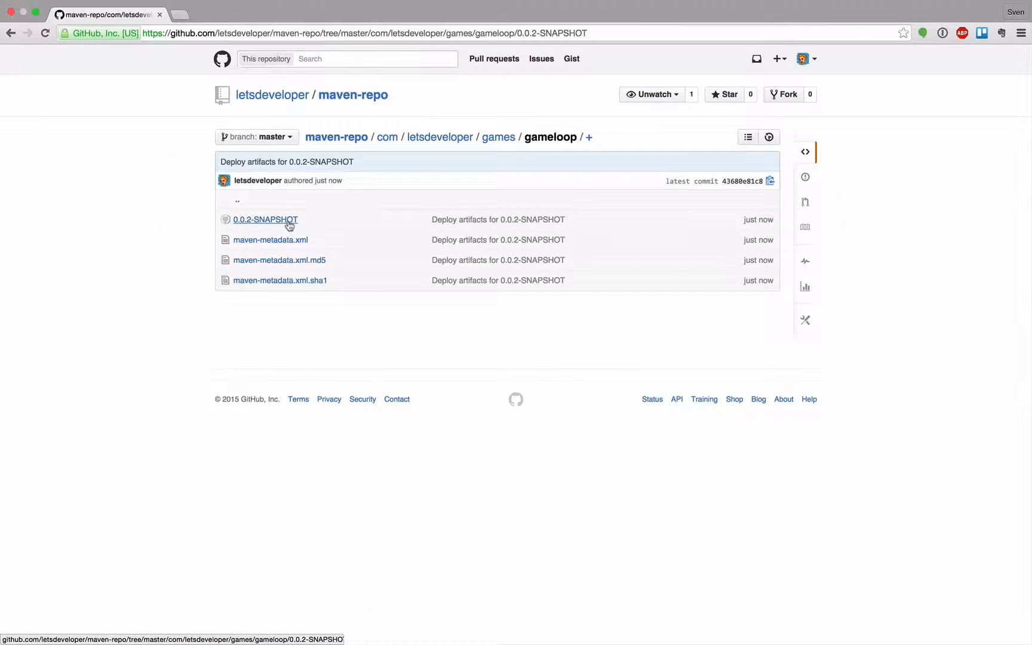
left_click(265, 220)
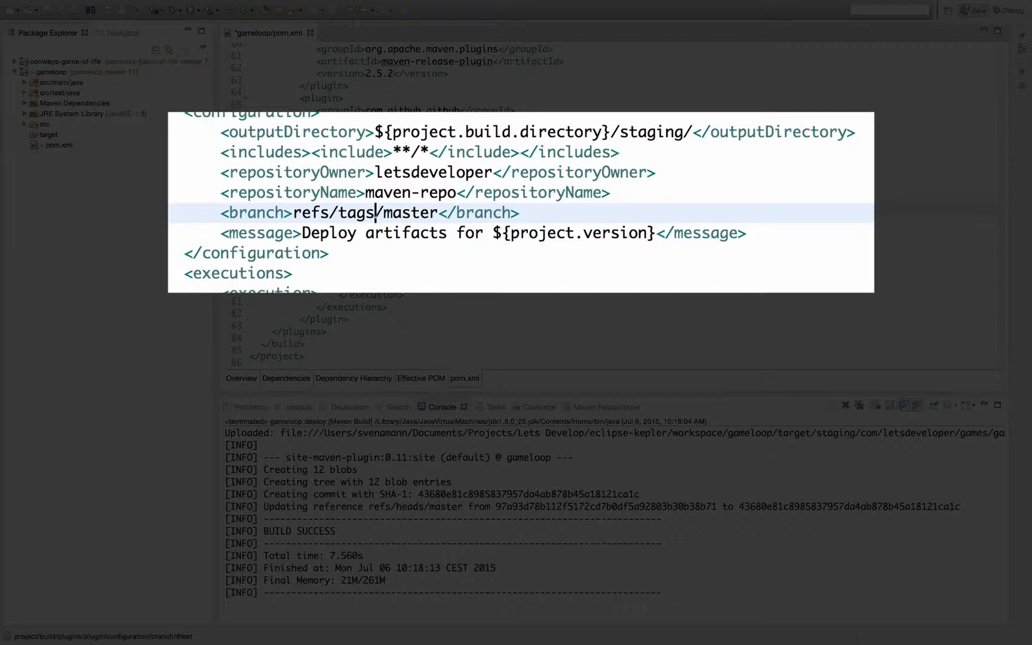
Select master in the <branch> element so it can become refs/tags/${project.version}
double_click(404, 212)
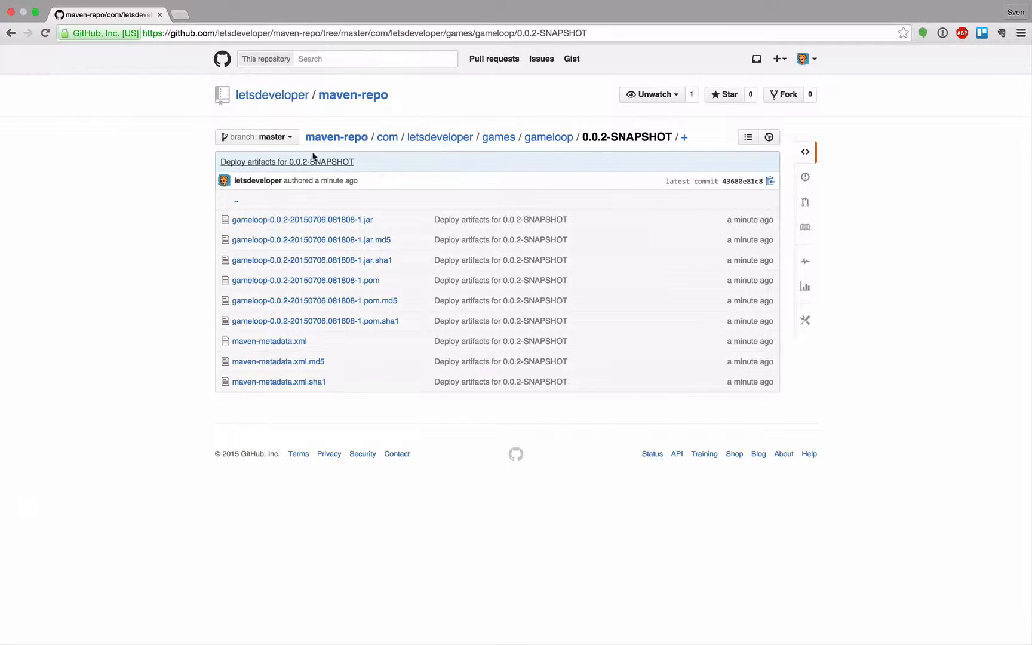
From the maven-repo home, view its releases and the new 0.0.2-SNAPSHOT tag
left_click(336, 137)
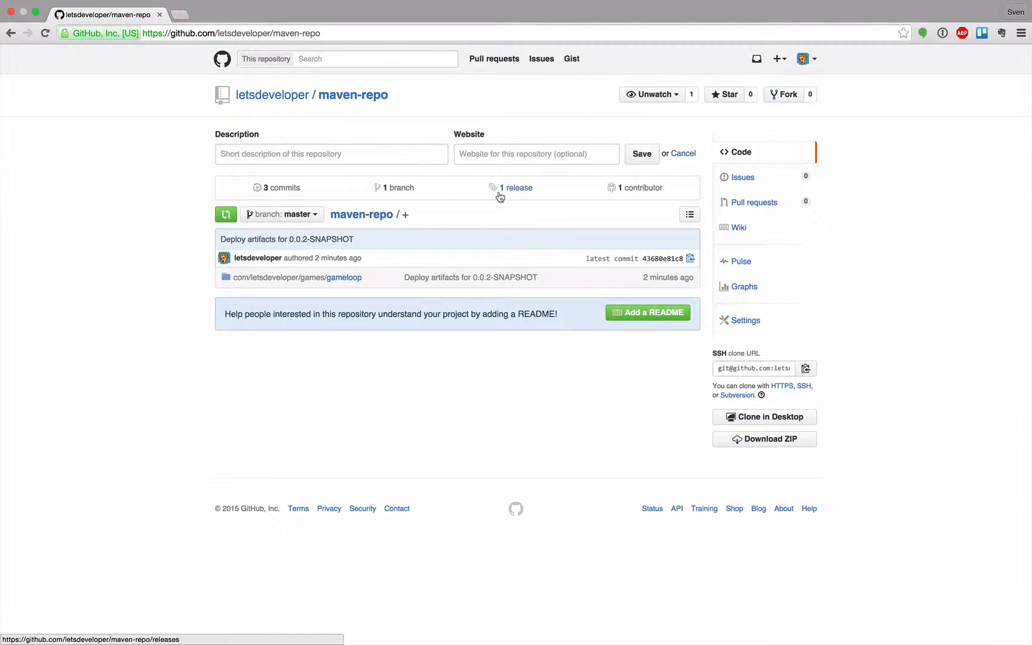
left_click(516, 188)
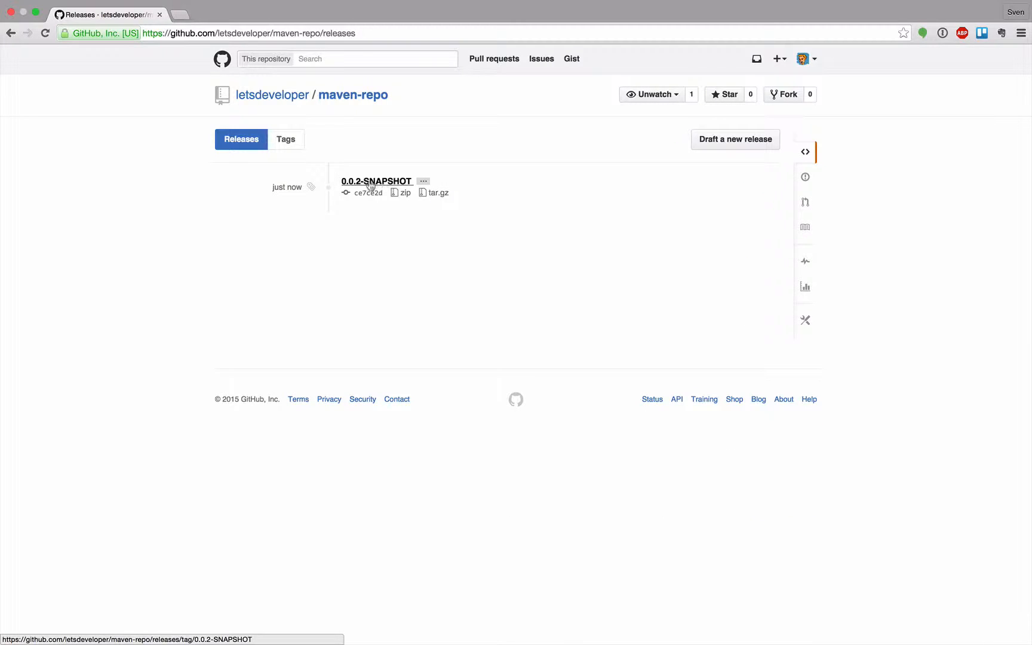
left_click(376, 181)
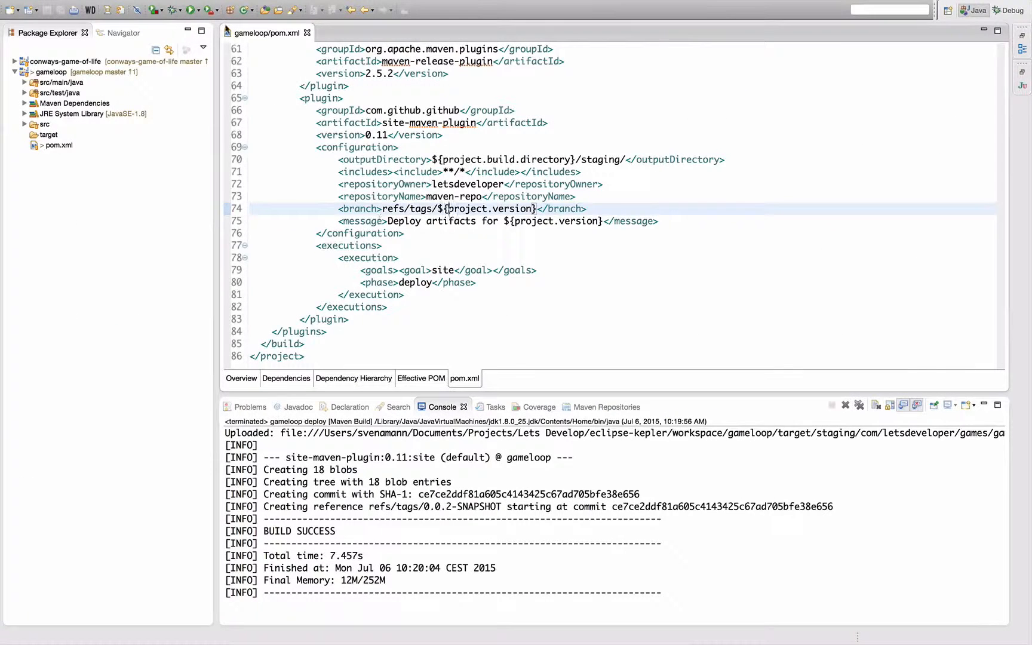
Show the conways-game-of-life pom.xml as raw XML source
left_click(79, 61)
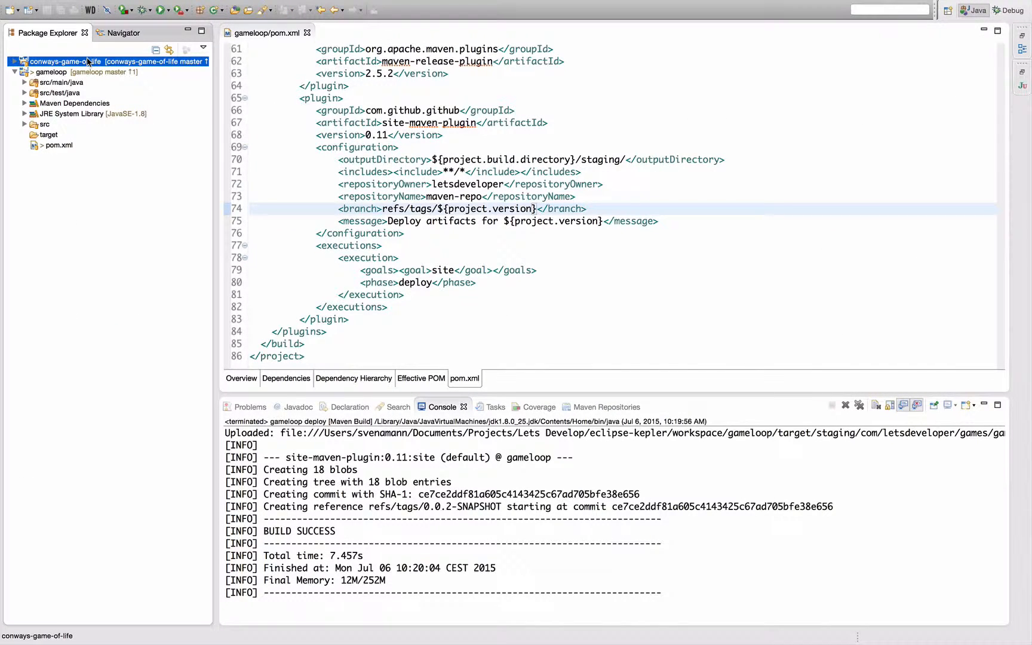
left_click(14, 61)
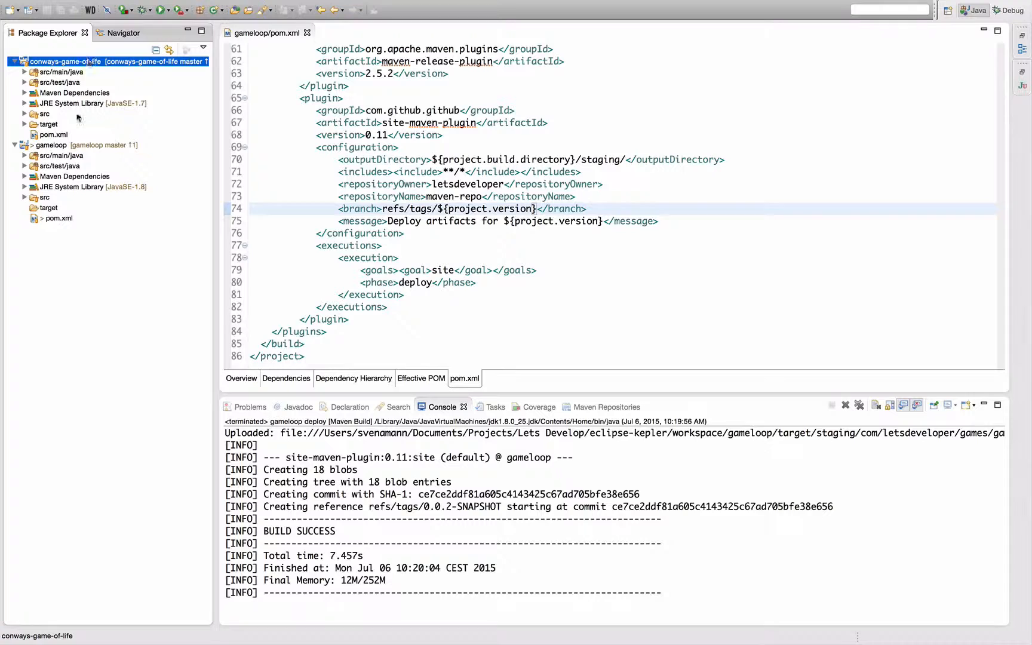
left_click(52, 134)
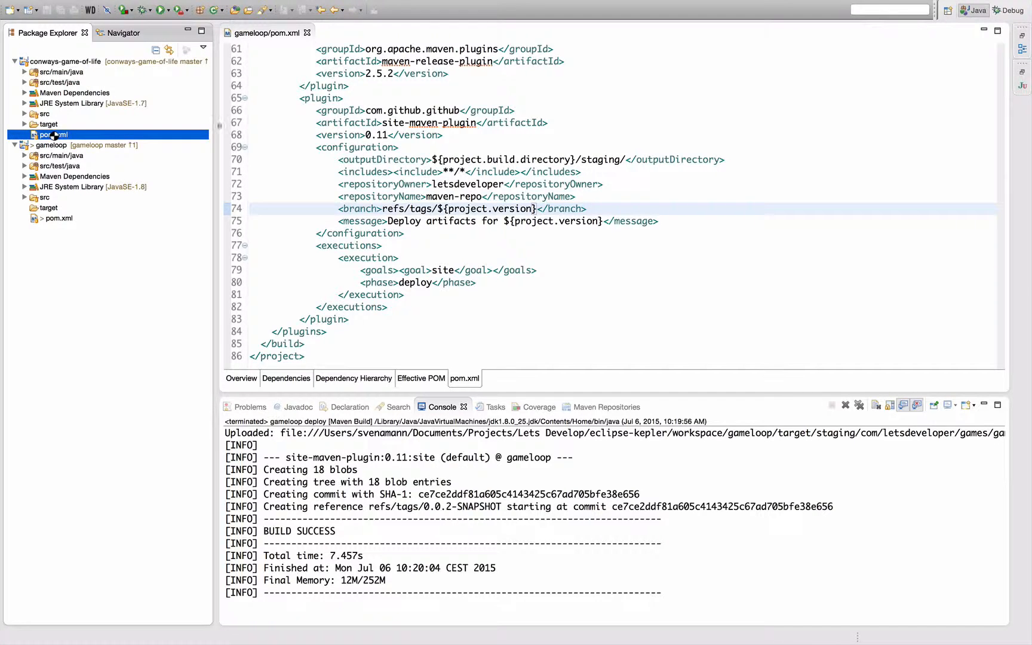
double_click(52, 134)
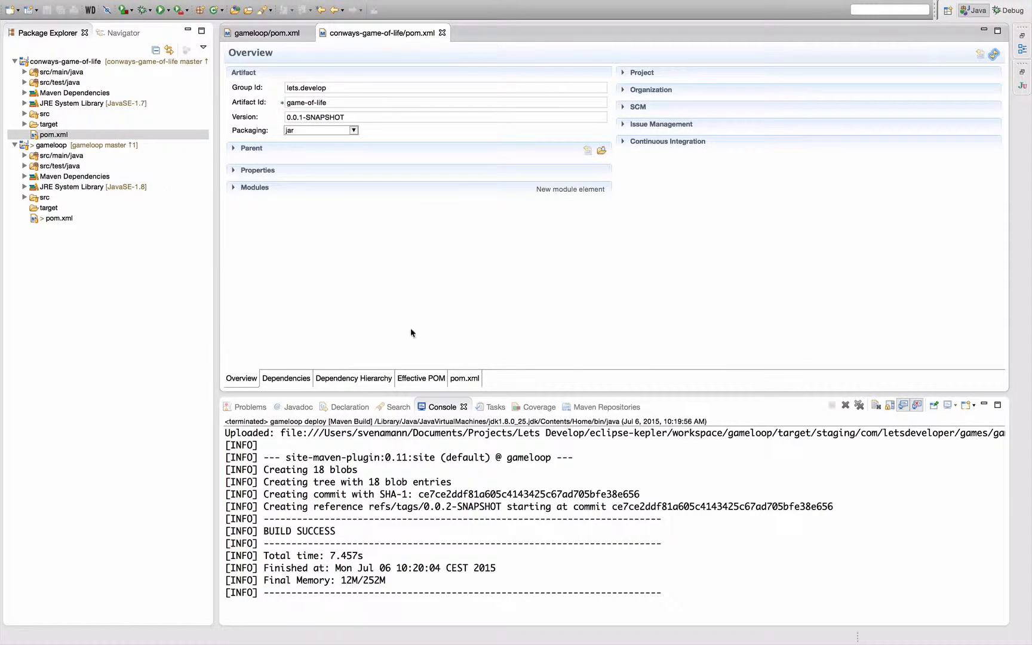
left_click(464, 378)
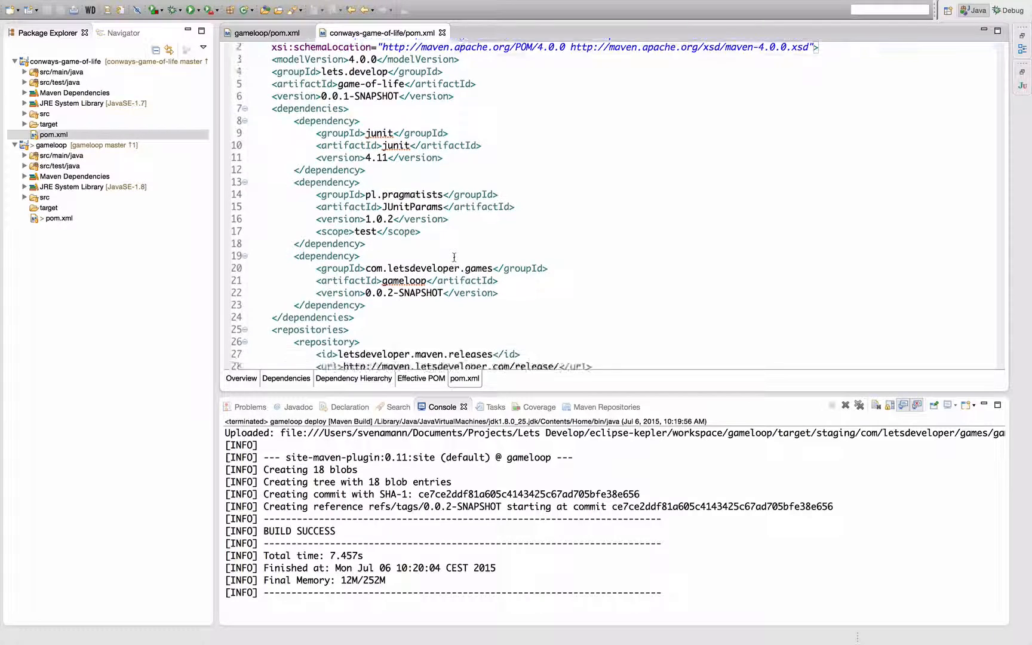
Reach the <repositories> section and select master in the snapshots URL
scroll("down", 3)
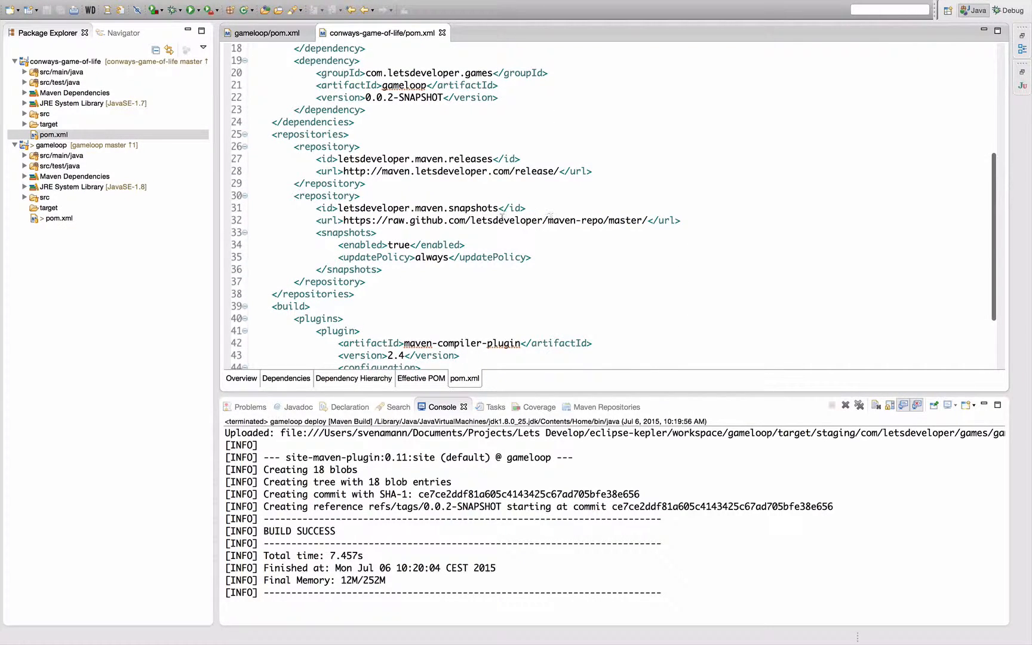
double_click(507, 220)
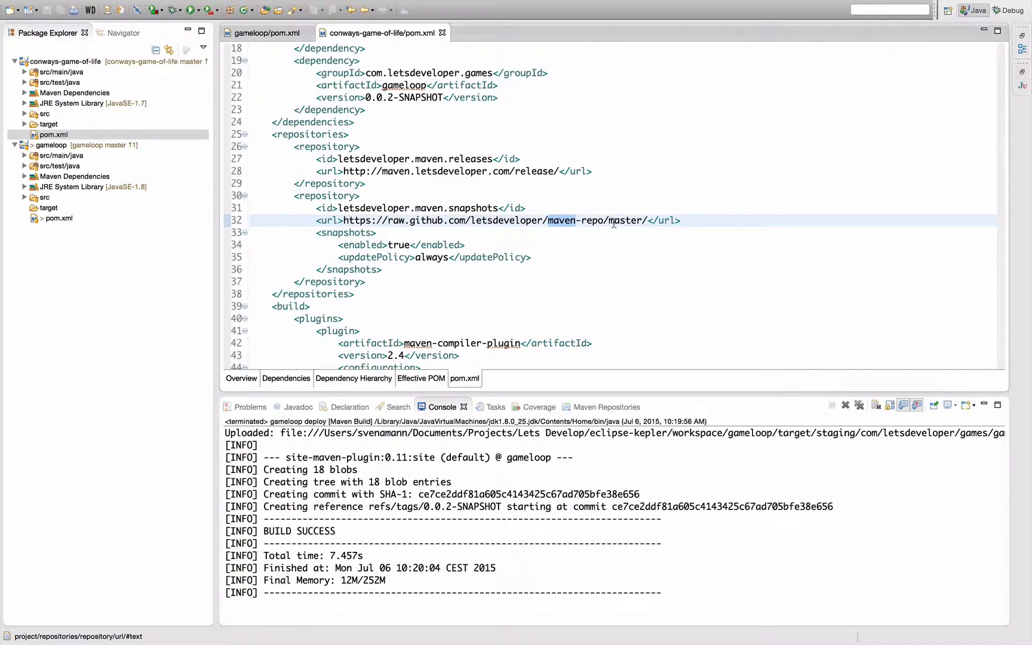
double_click(629, 220)
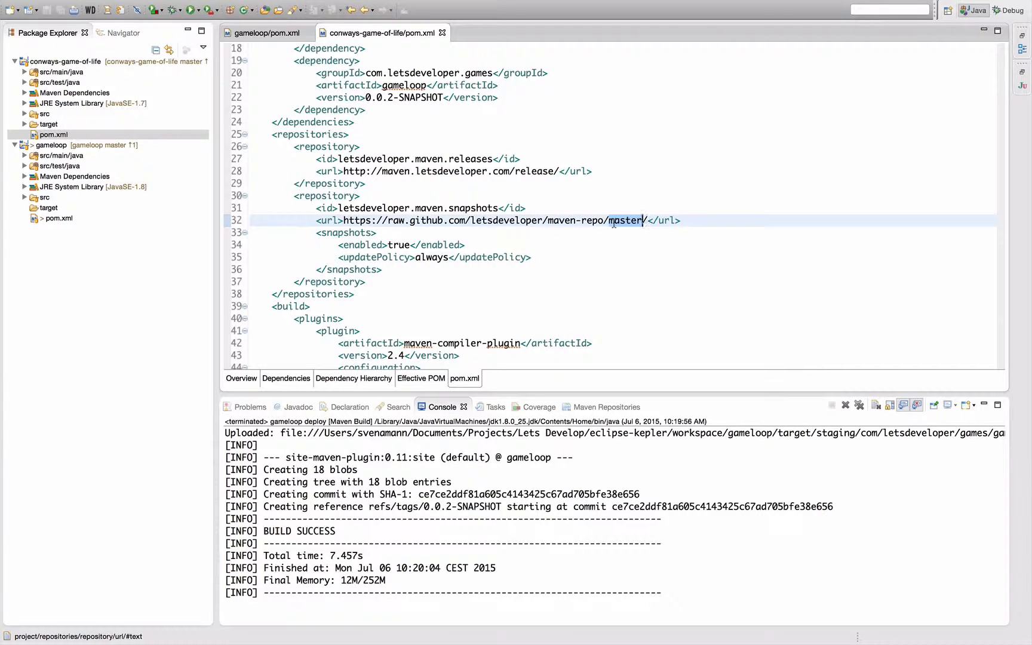
Make the snapshots repository URL end in maven-repo/0.0.2-SNAPSHOT instead of master
type("0.0.2")
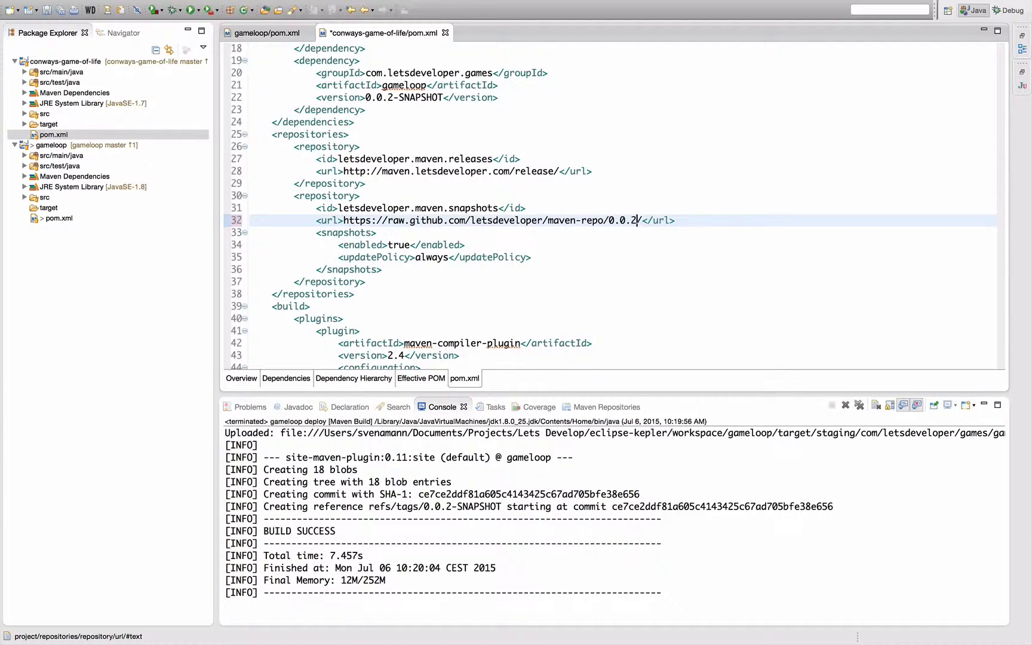
type("SNAP")
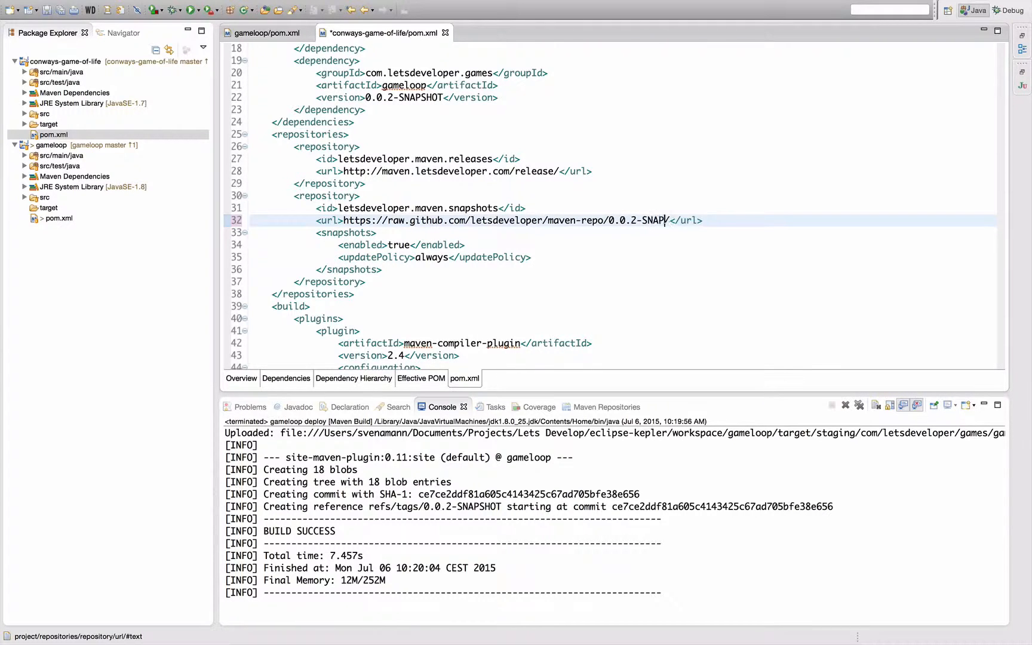
type("SHOT")
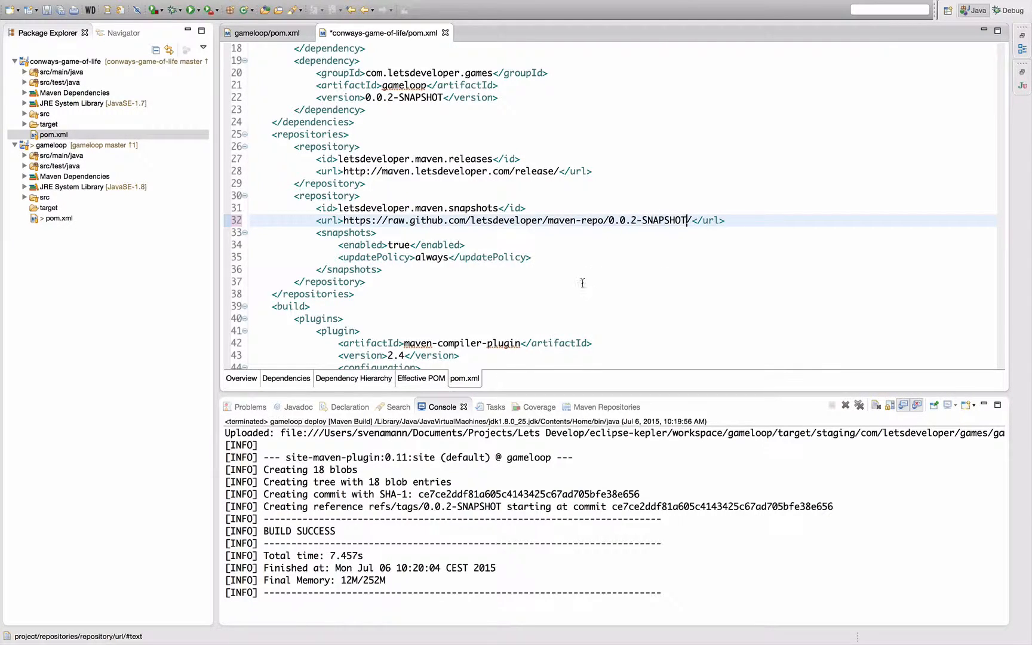
scroll("down", 3)
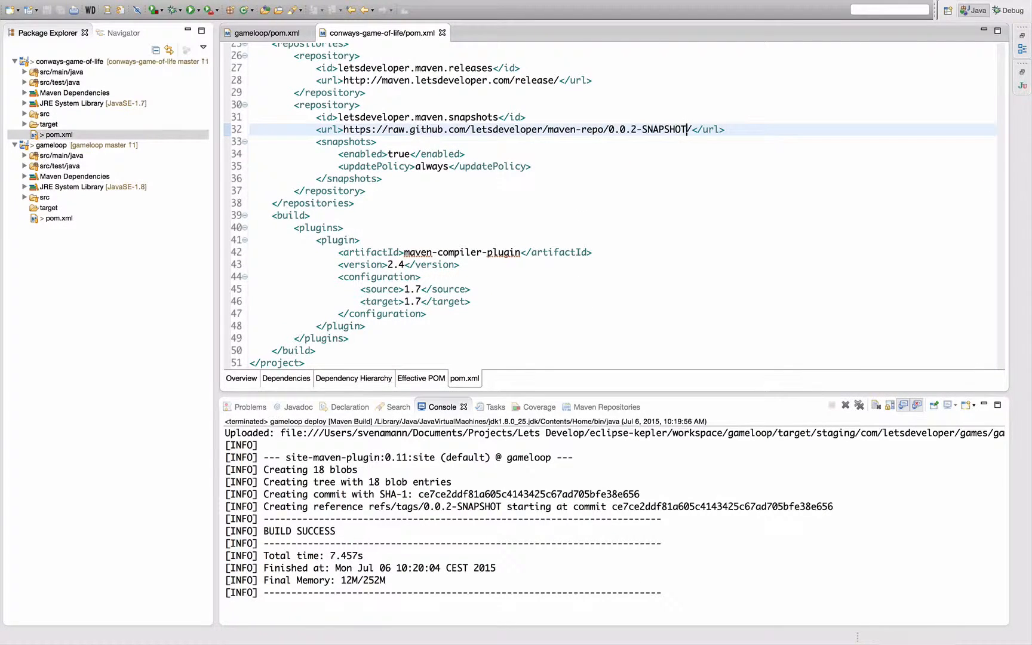
mouse_move(637, 245)
type("<")
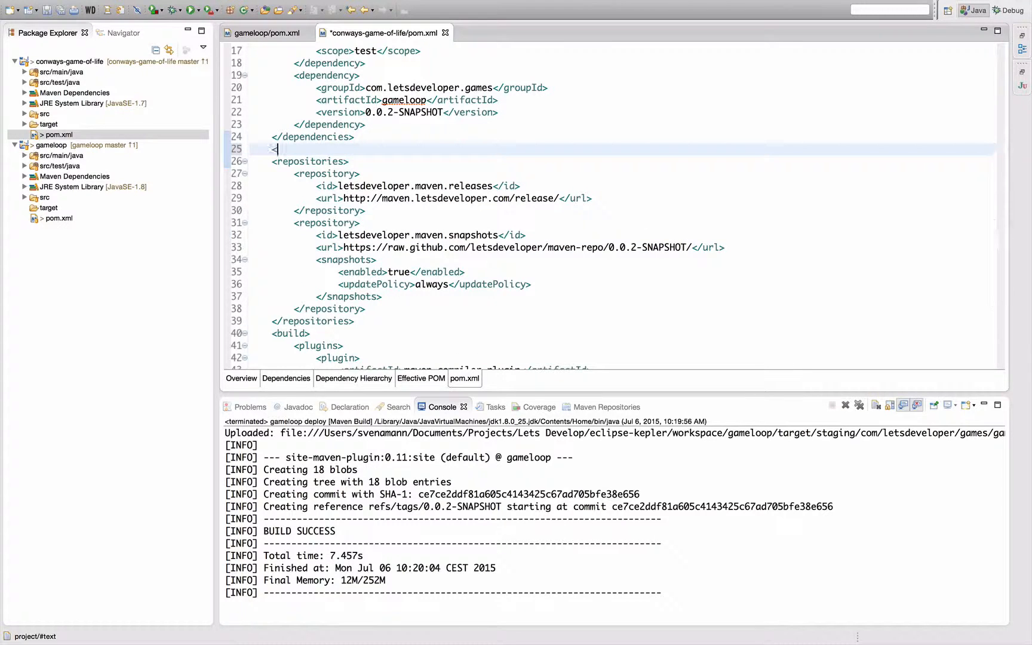
Add a <properties> block defining letsdeveloper.gameloop.version as 0.0.2-SNAPSHOT
type("pr")
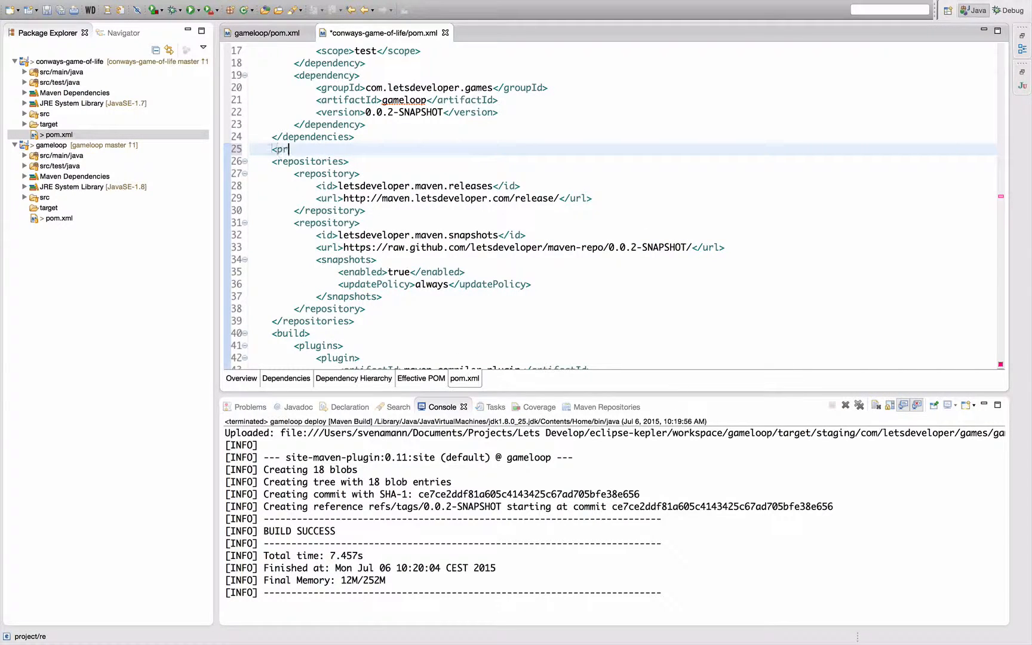
type("operties>")
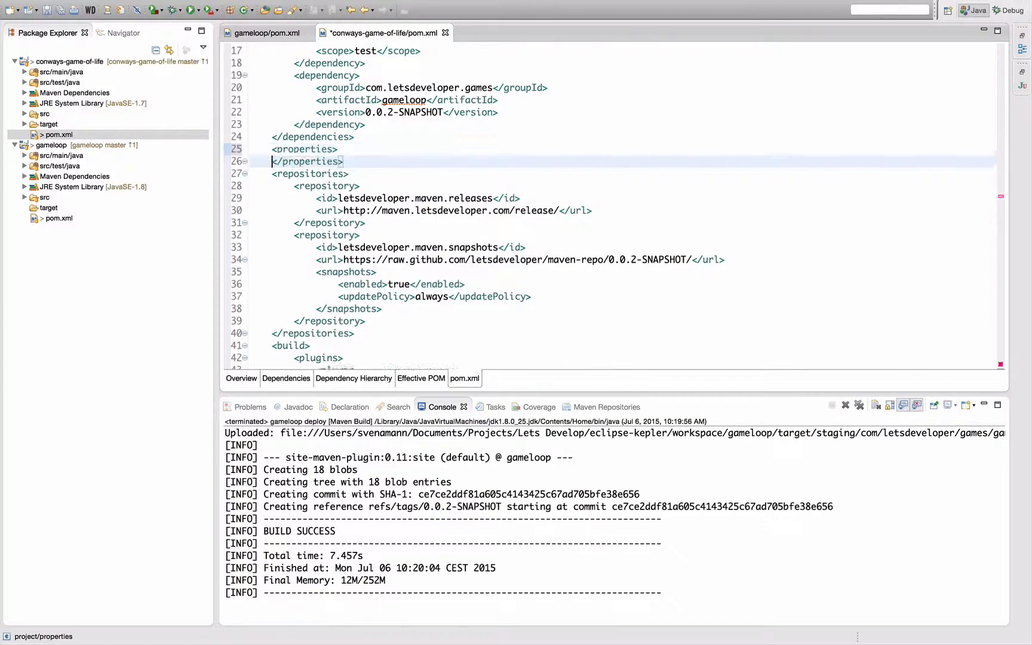
type("<")
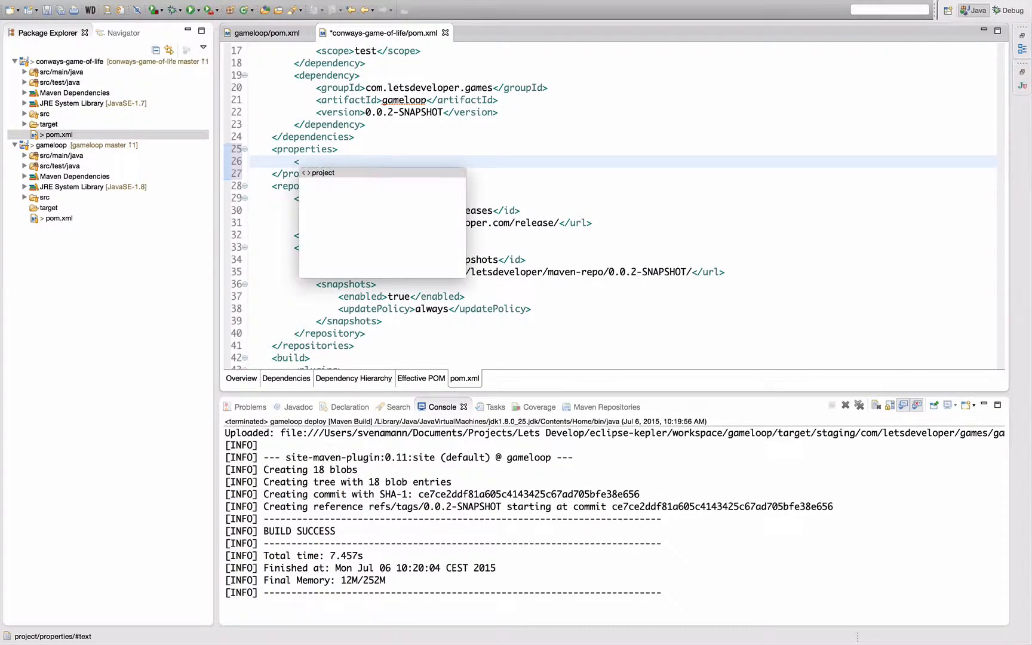
type("let")
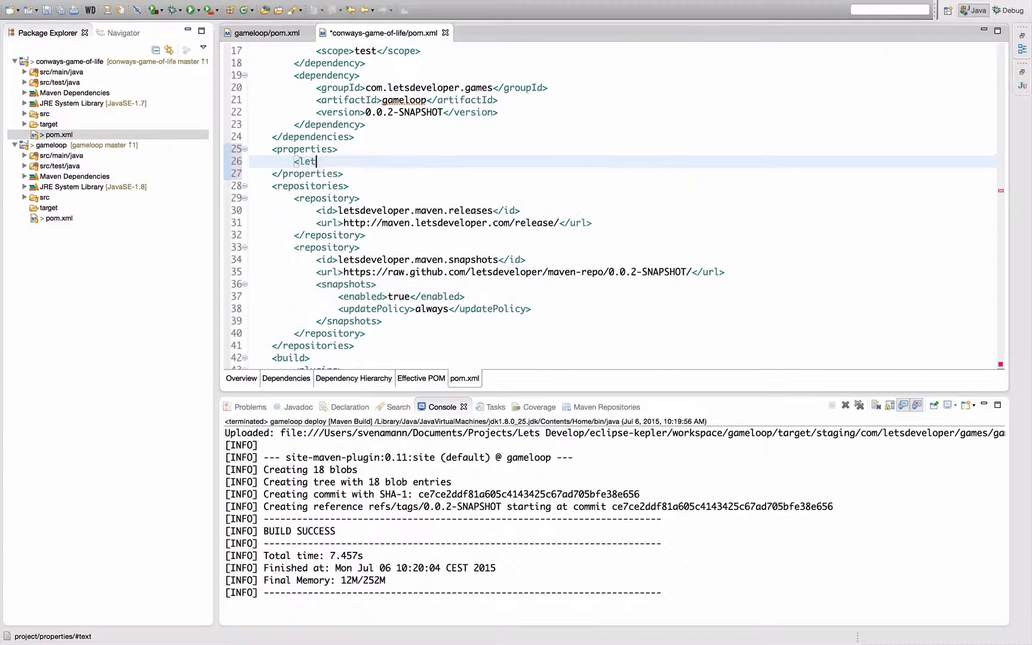
type("sdeveloper.gameloop.version>0.</letsdeveloper.gameloop.version>")
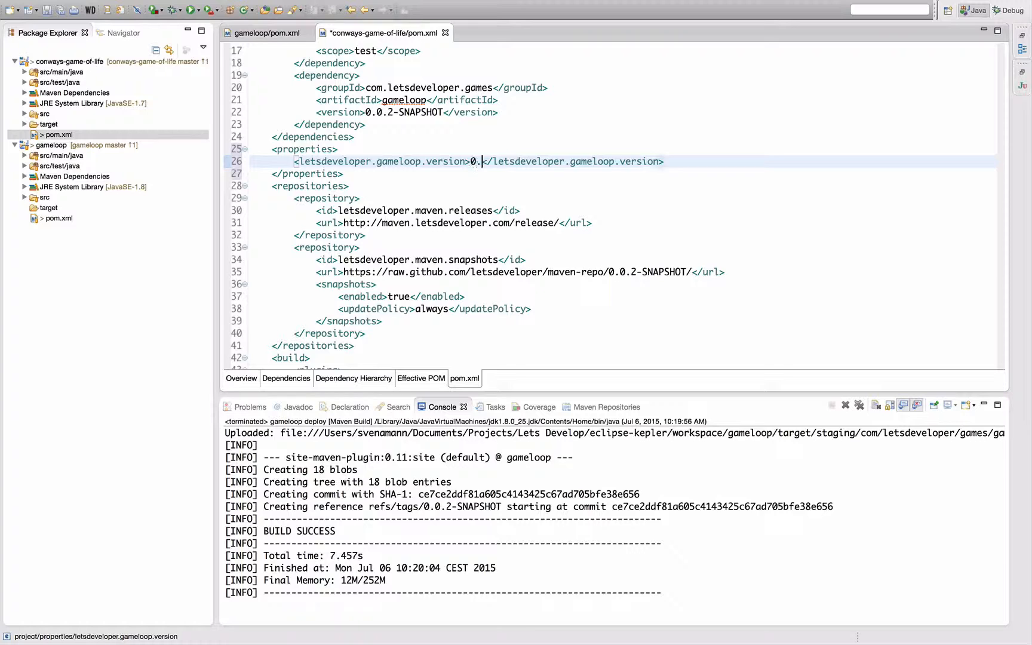
type("0.2-SNAPSHOT")
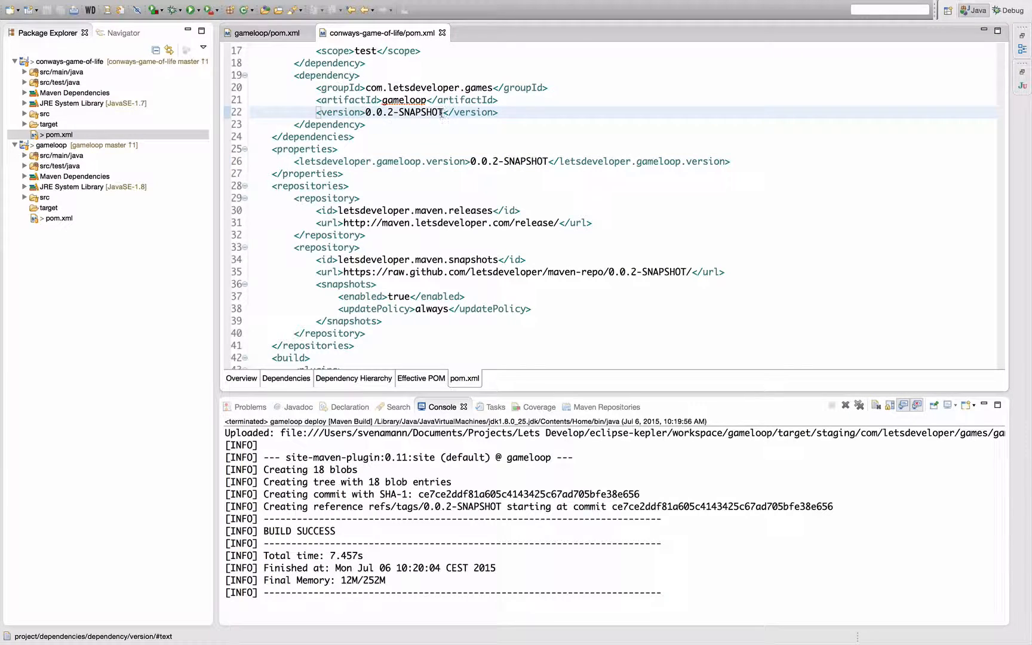
Use ${letsdeveloper.gameloop.version} for the gameloop dependency version and snapshot repository URL, then save
type("${")
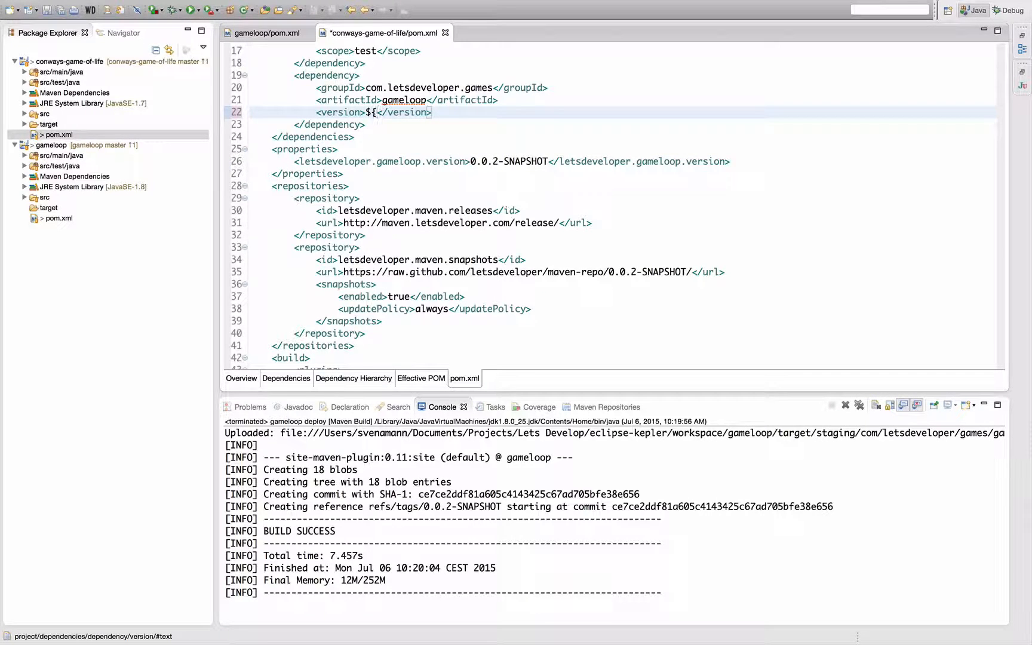
type("letsdevelo")
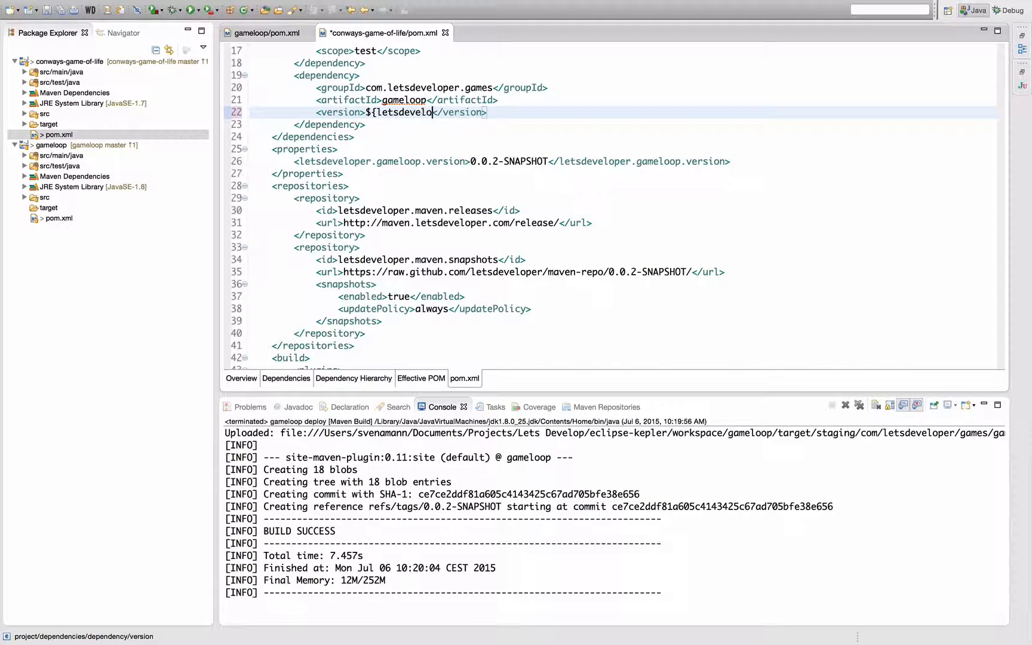
type("game")
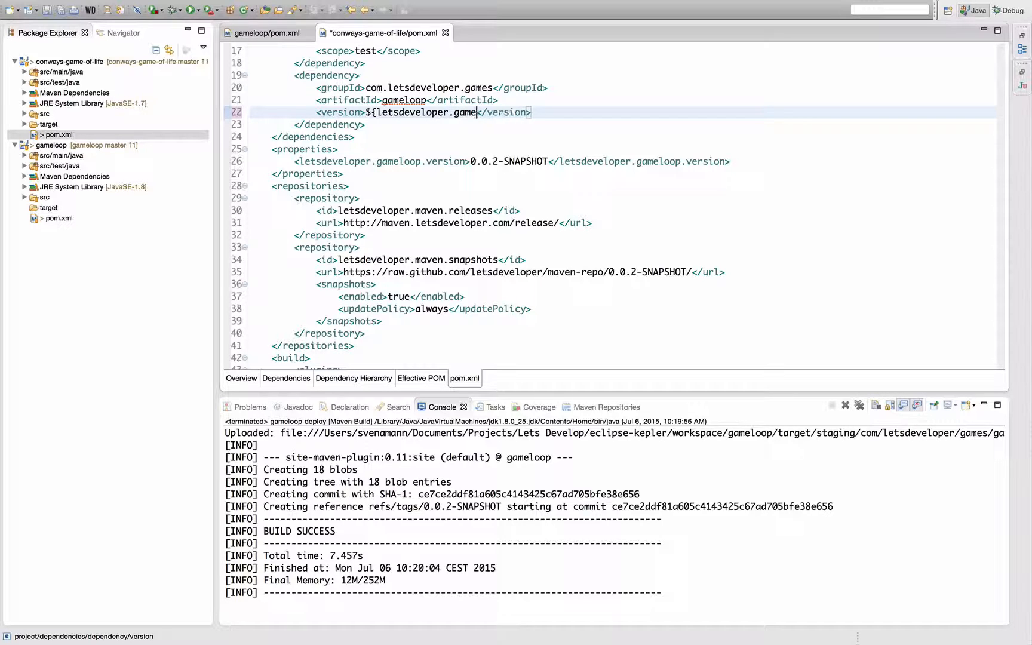
type("loop.version")
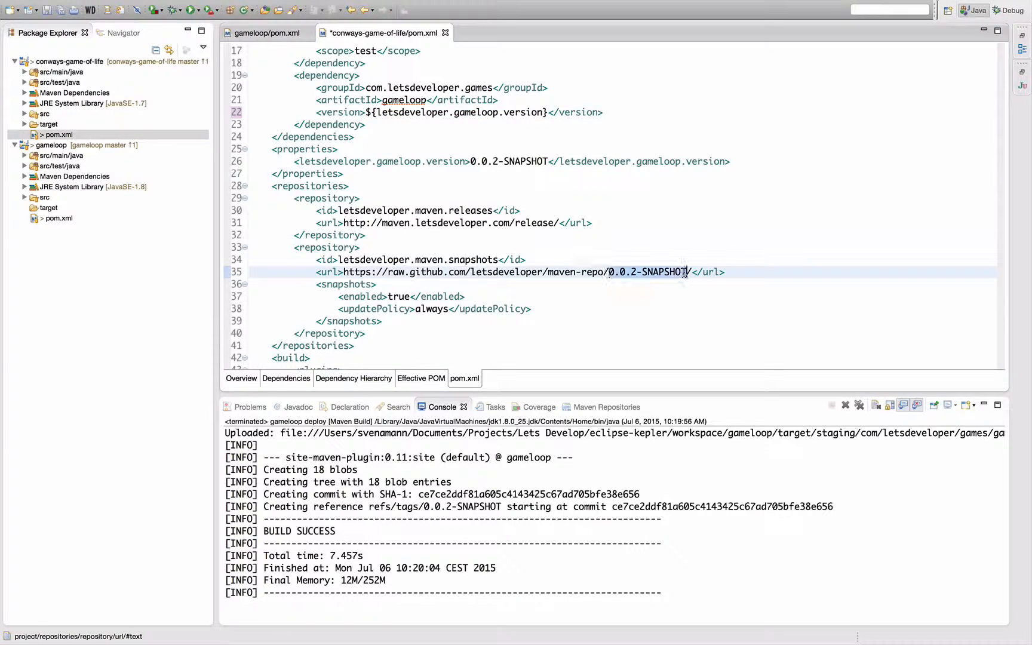
type("${letsdeveloper.gameloop.version}")
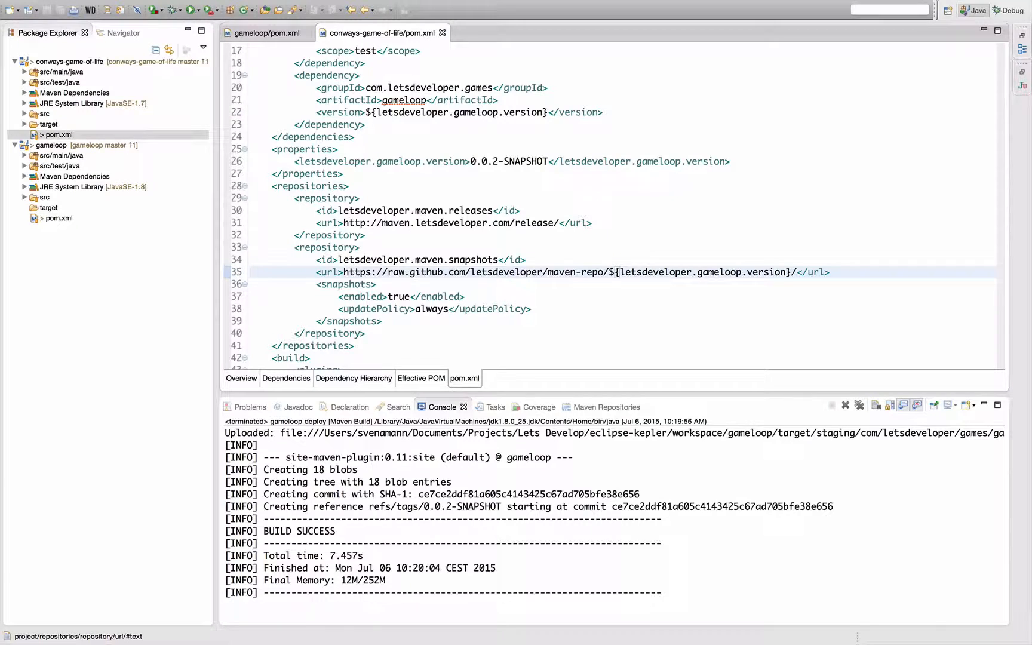